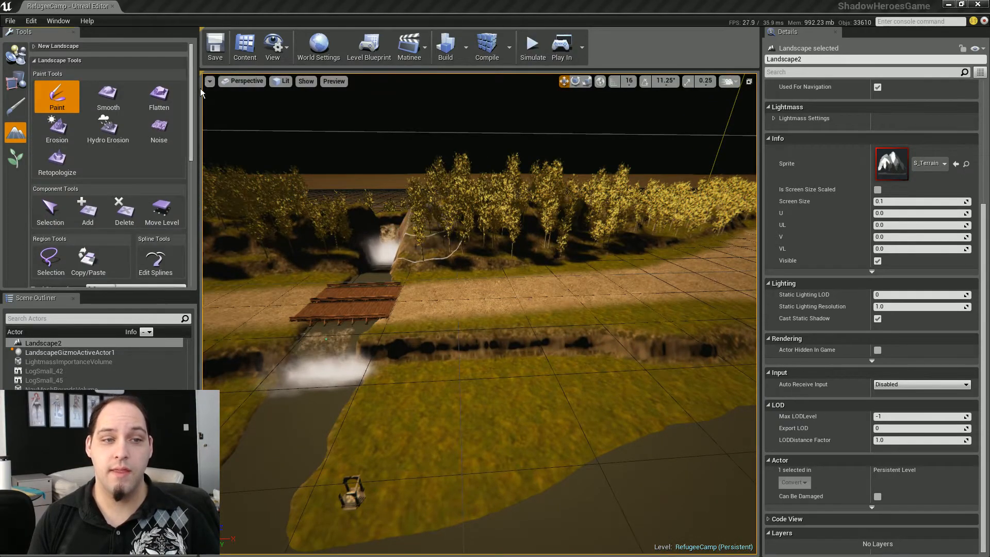
Step: Switch to adding landscape components, then open the viewport's view mode list showing Visualize Buffer
click(87, 211)
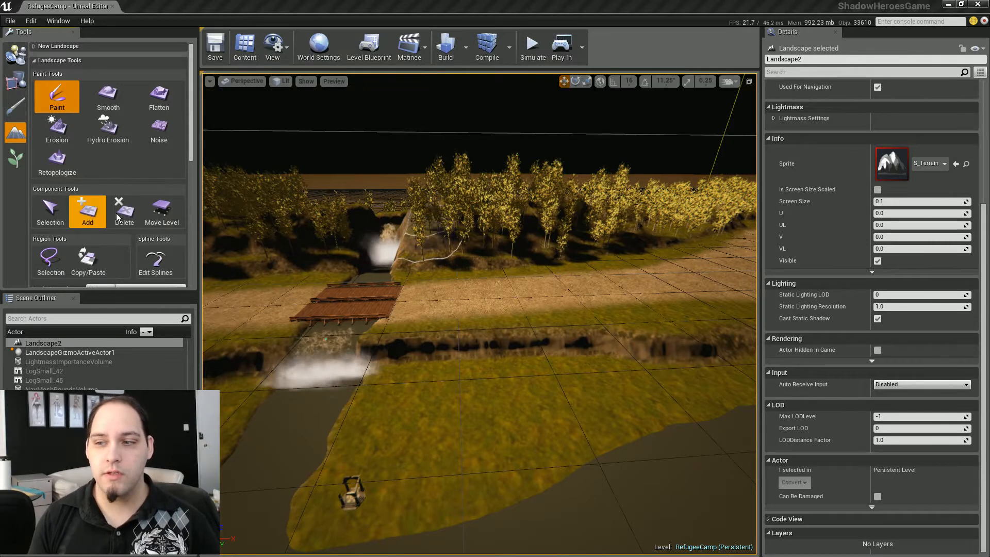
mouse_move(87, 210)
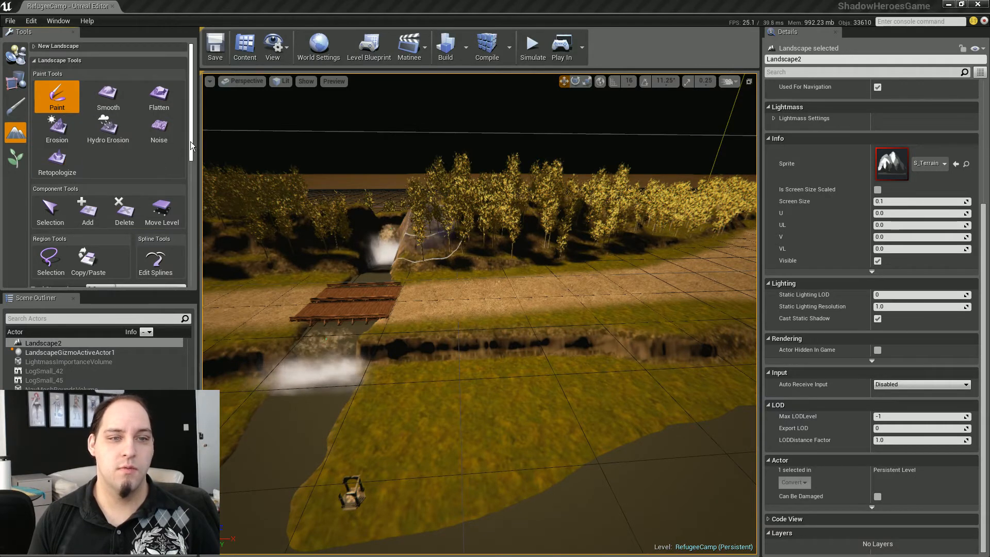
mouse_move(162, 212)
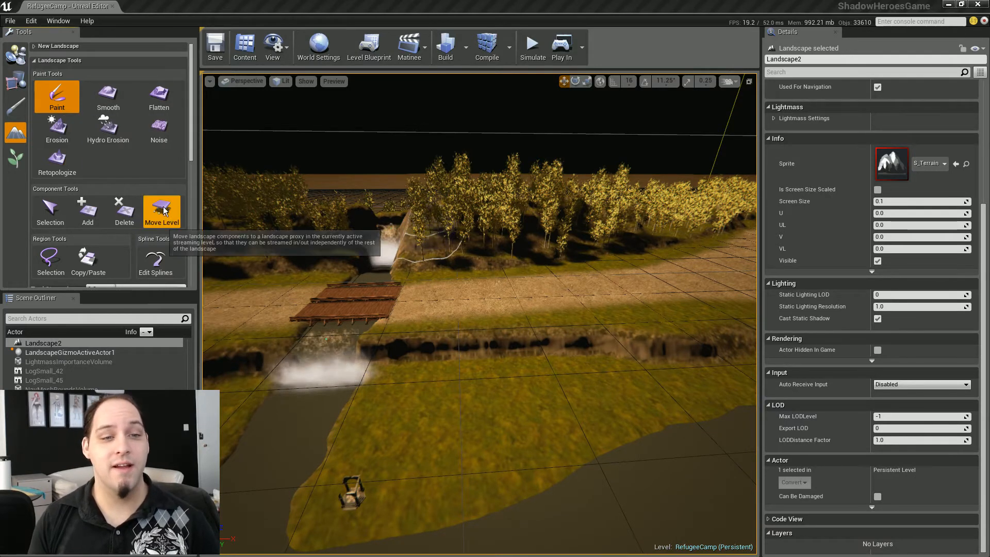
mouse_move(195, 140)
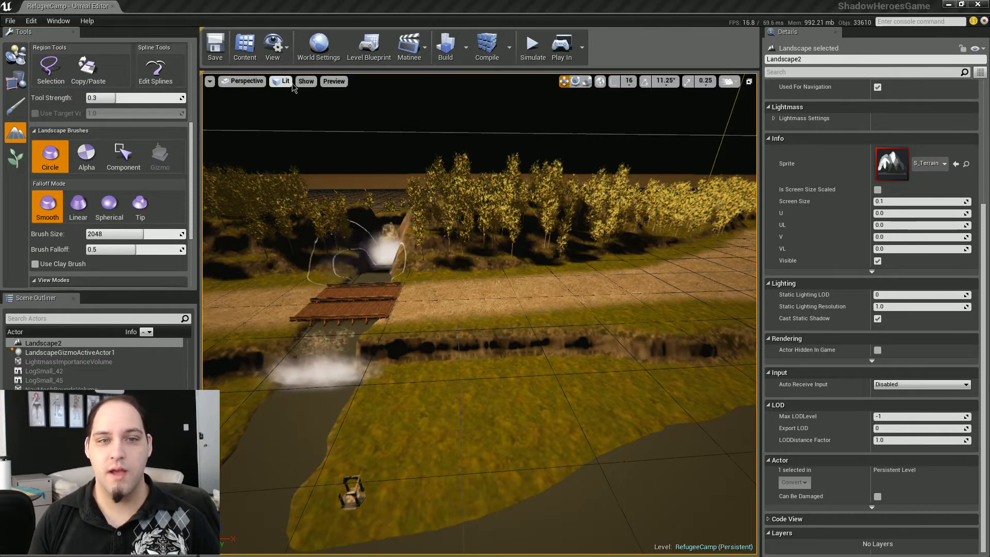
click(306, 81)
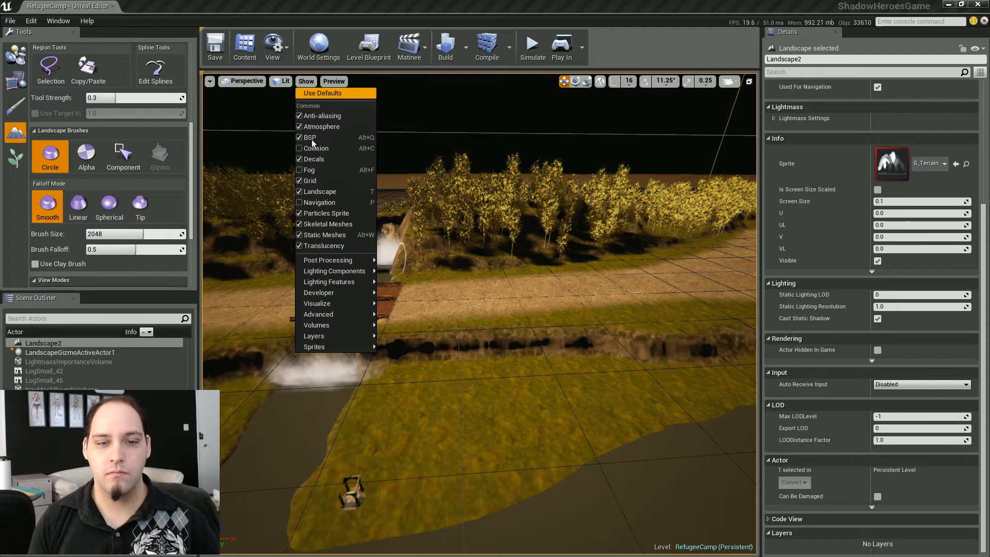
mouse_move(329, 335)
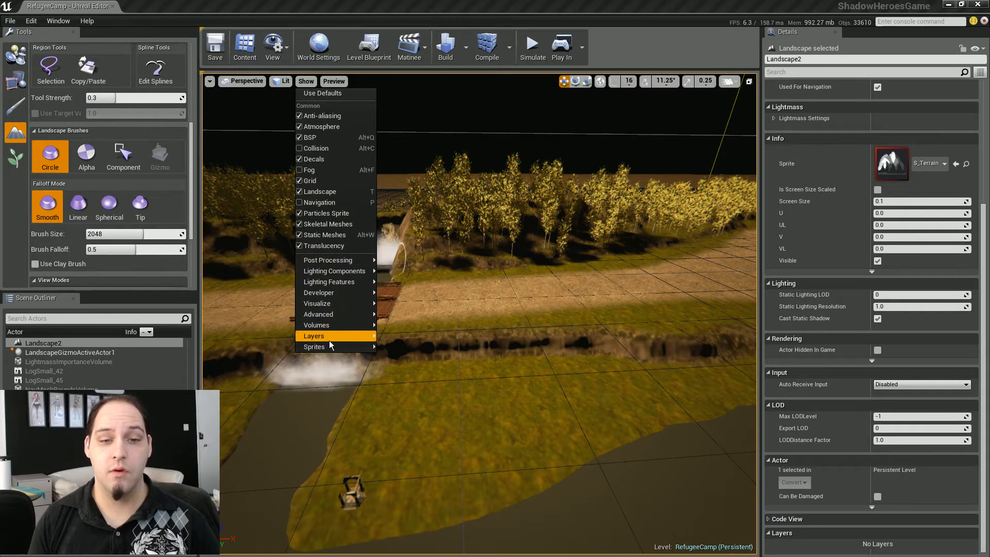
click(281, 84)
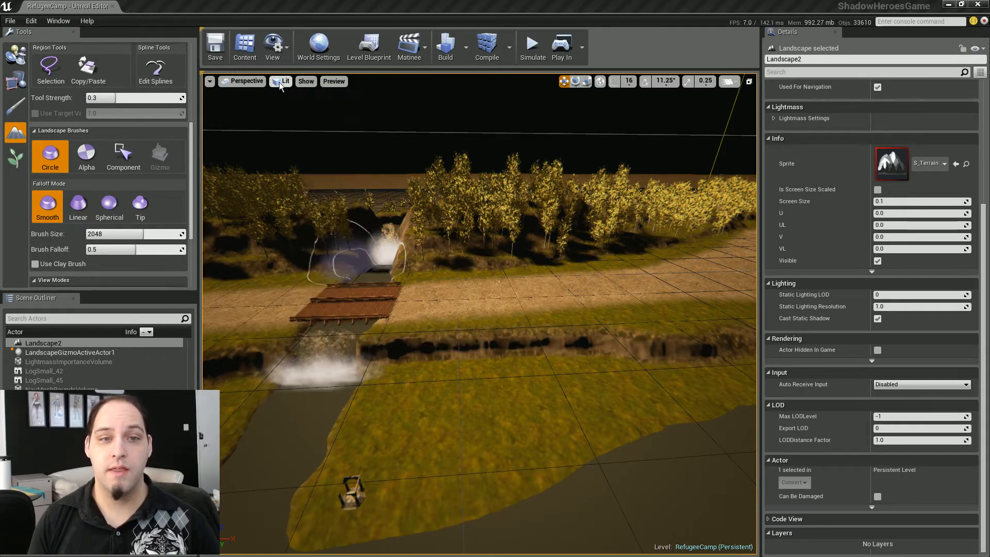
click(306, 81)
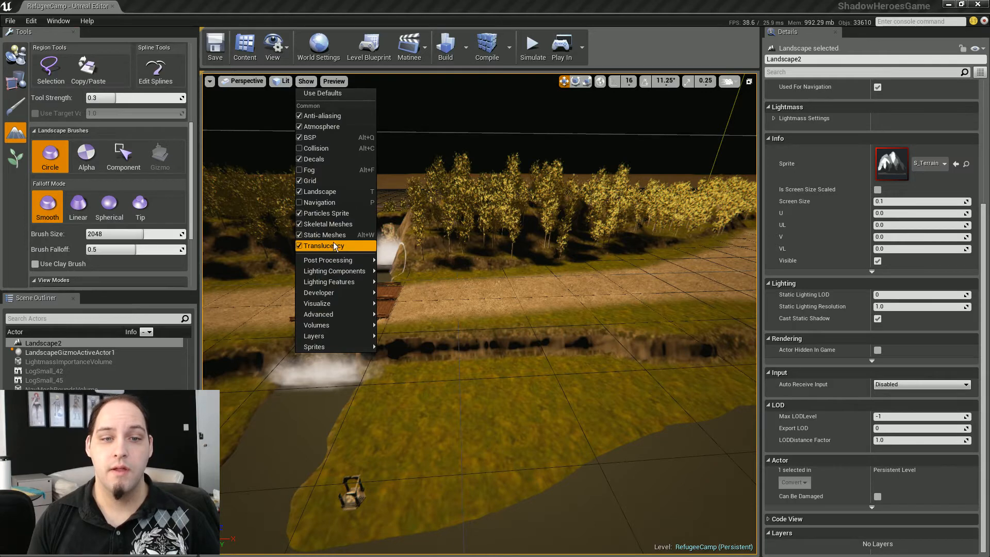
click(284, 81)
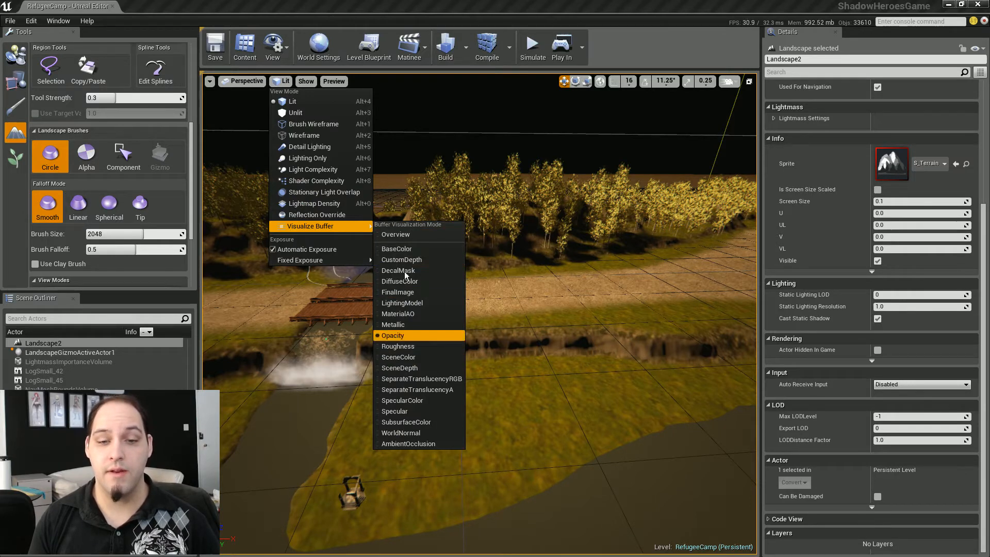
Step: Display the Visualize Buffer Overview grid, then switch the viewport back to Lit
click(395, 234)
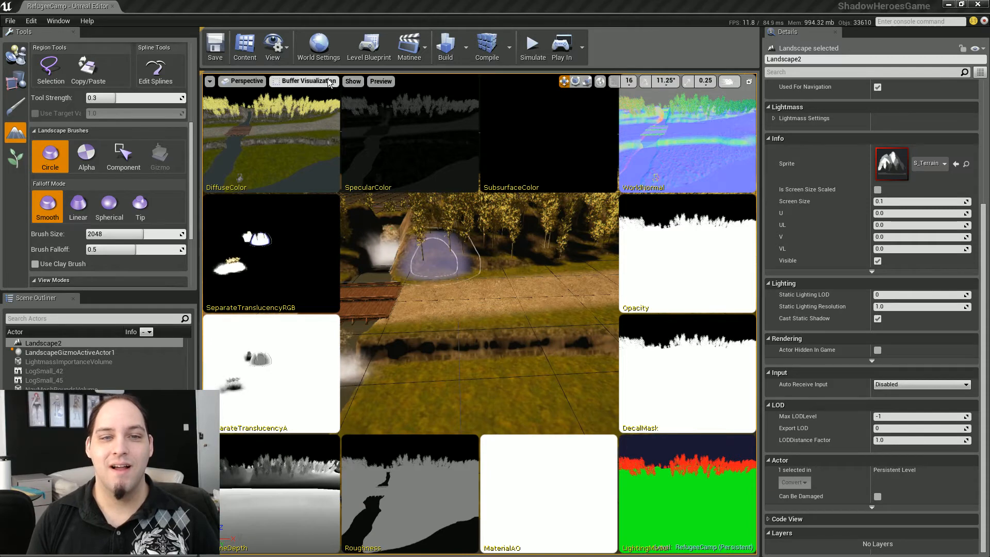
click(308, 81)
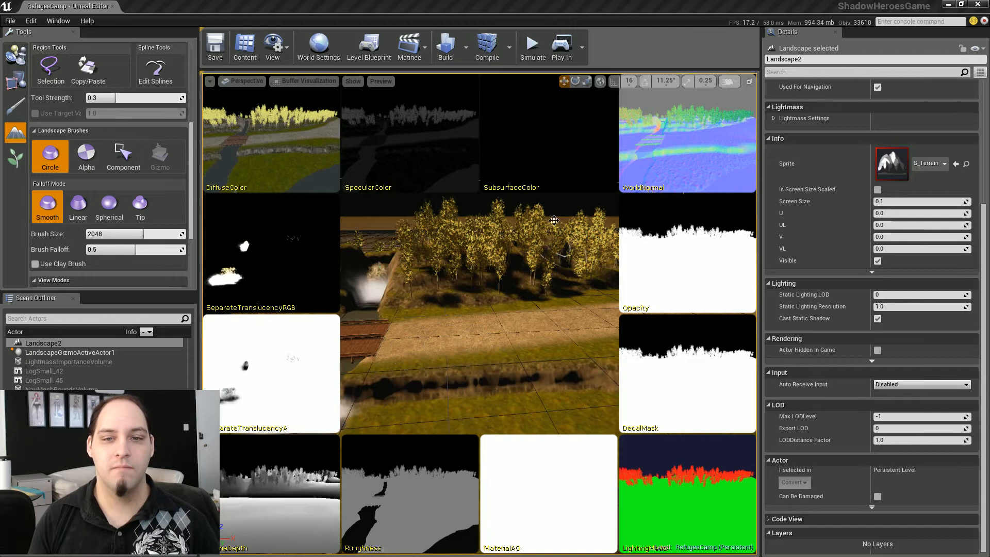
mouse_move(358, 217)
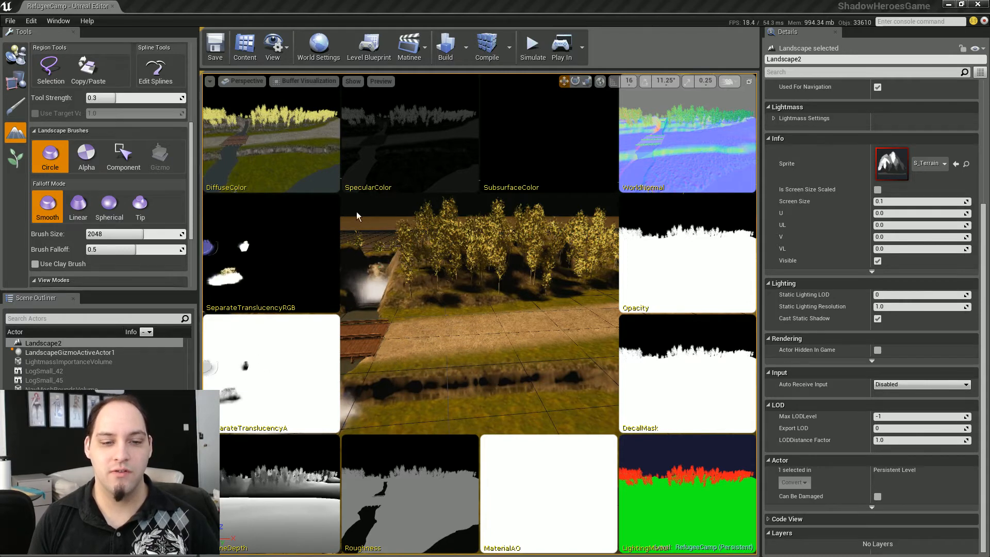
click(308, 81)
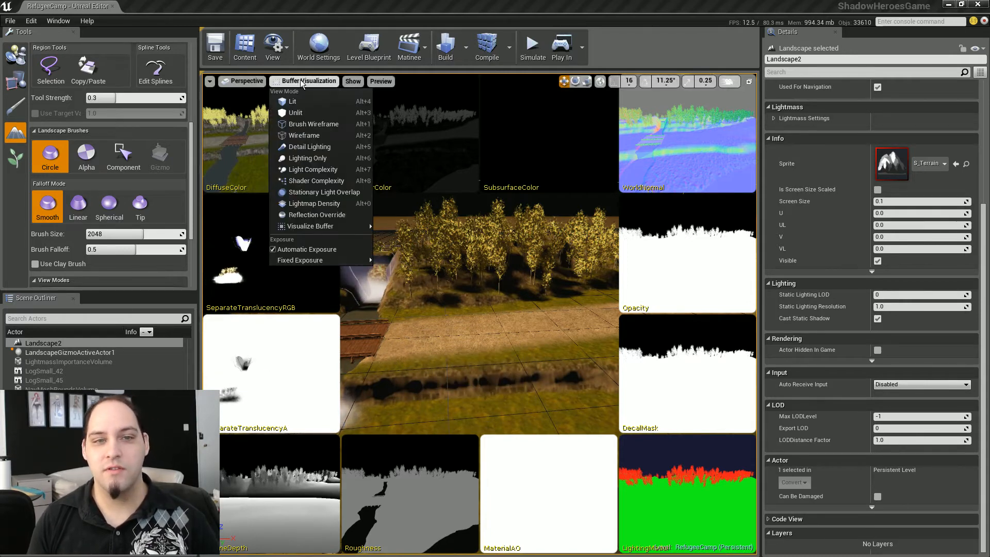
mouse_move(293, 102)
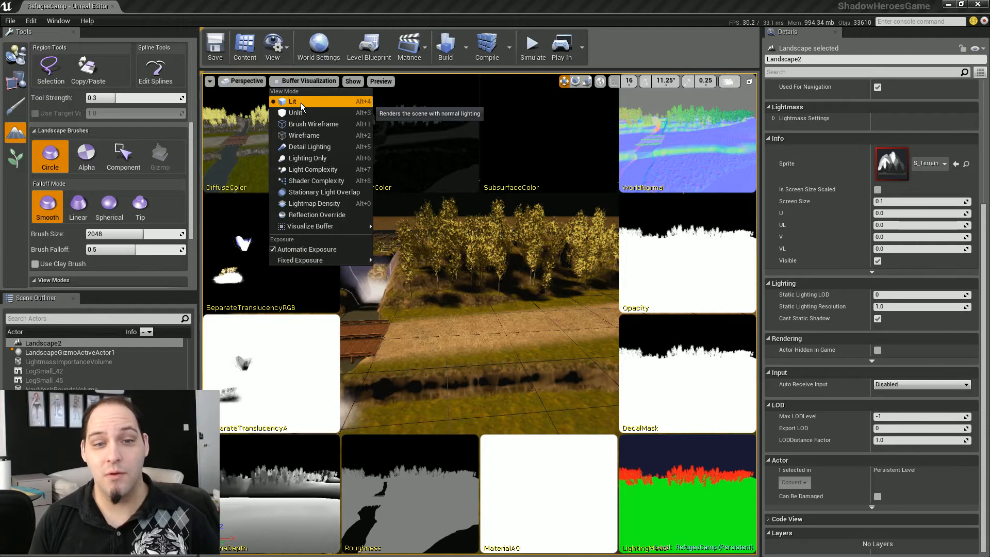
mouse_move(322, 249)
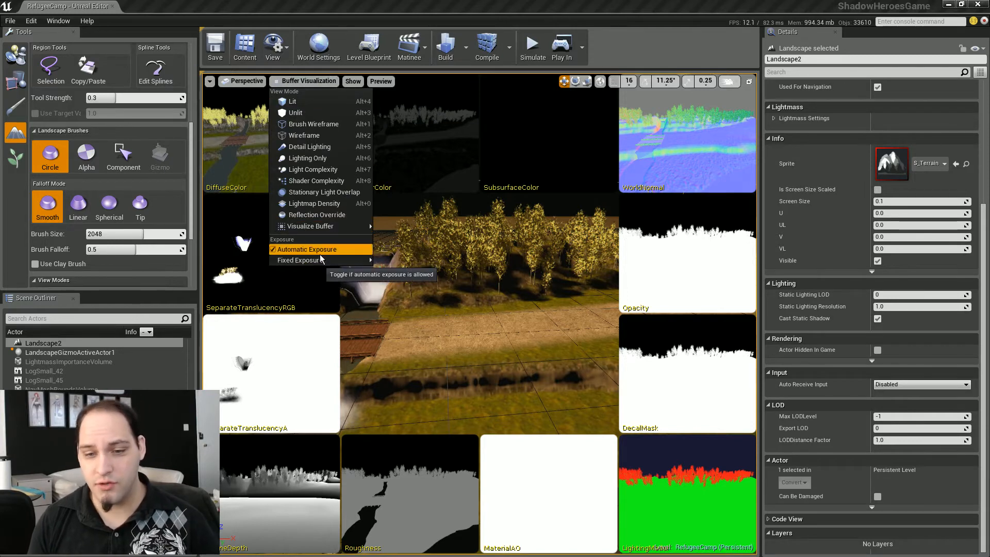
mouse_move(292, 102)
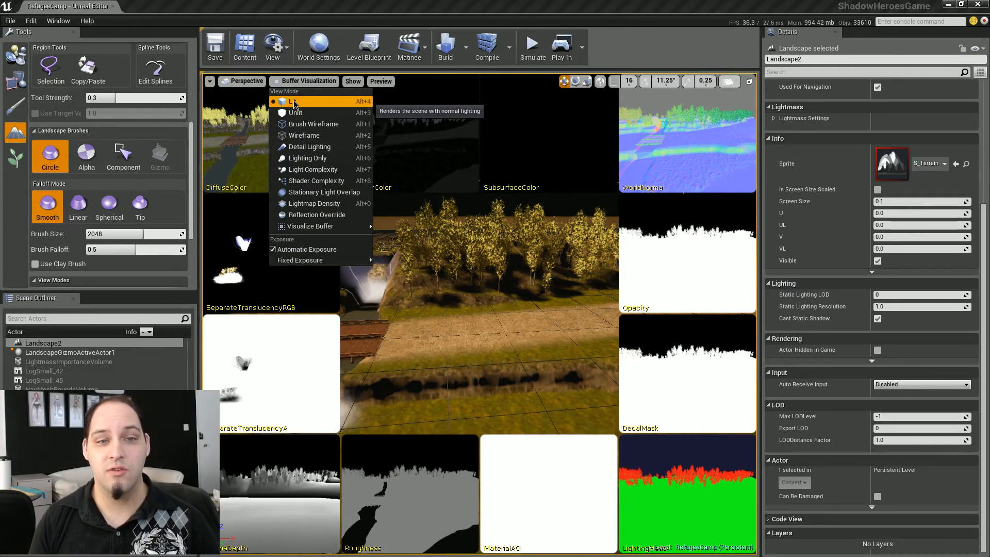
click(292, 101)
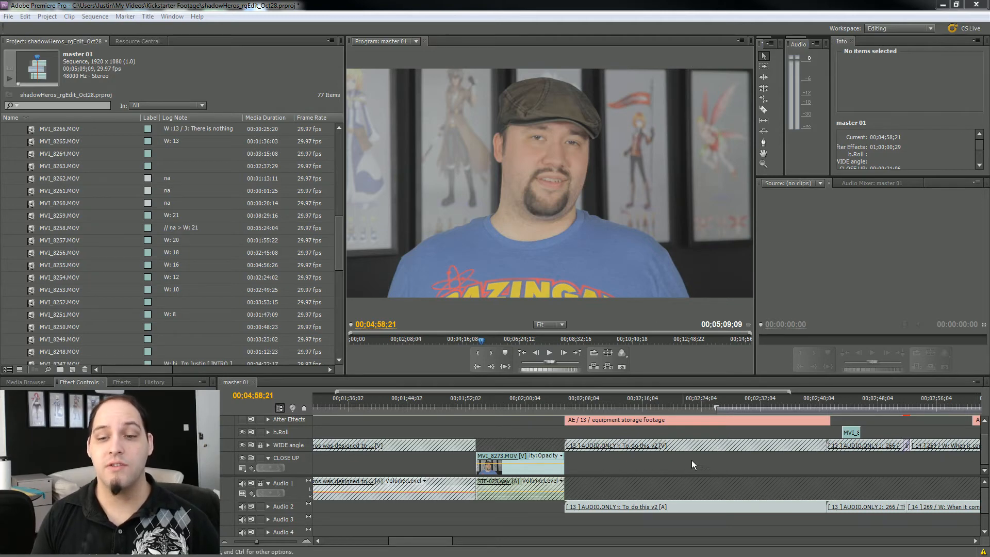
mouse_move(626, 76)
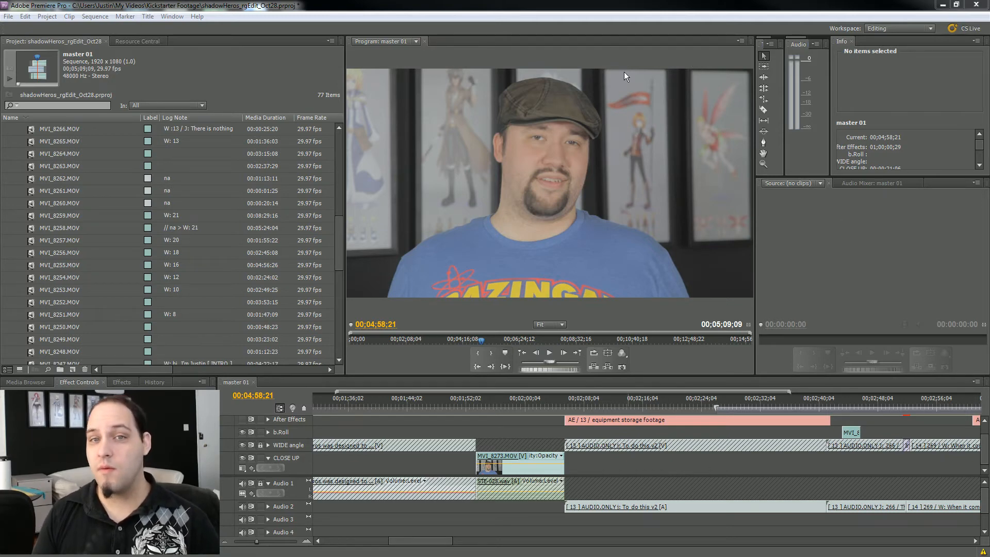